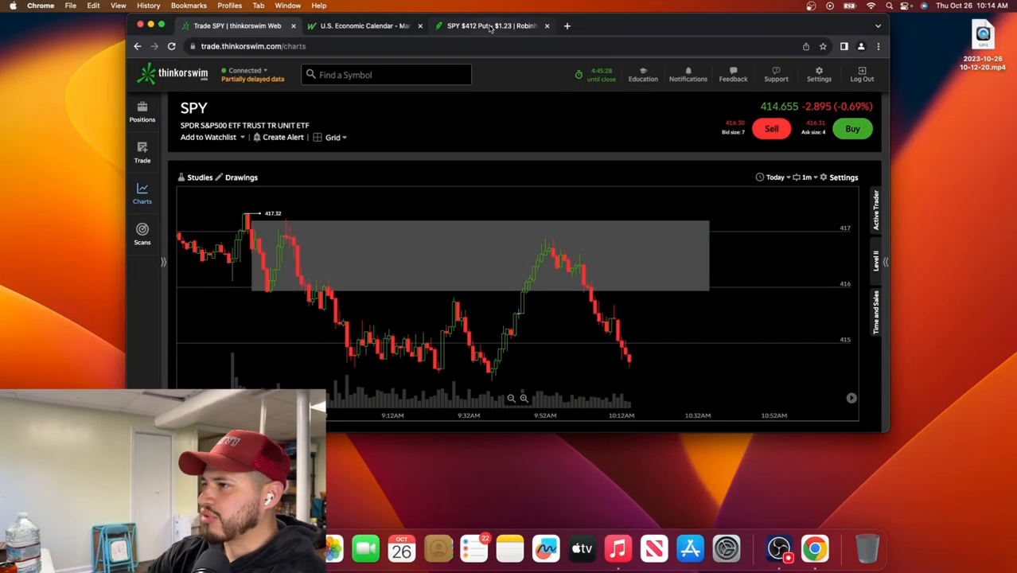
# Step: Switch to the 'SPY $412 Put - $1.23 | Robinhood' browser tab
pyautogui.click(492, 26)
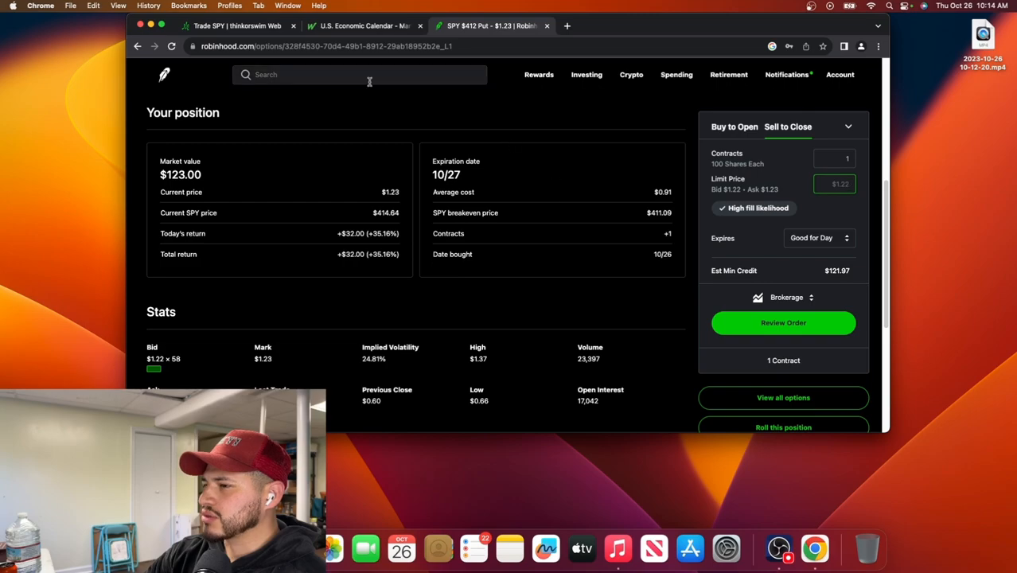